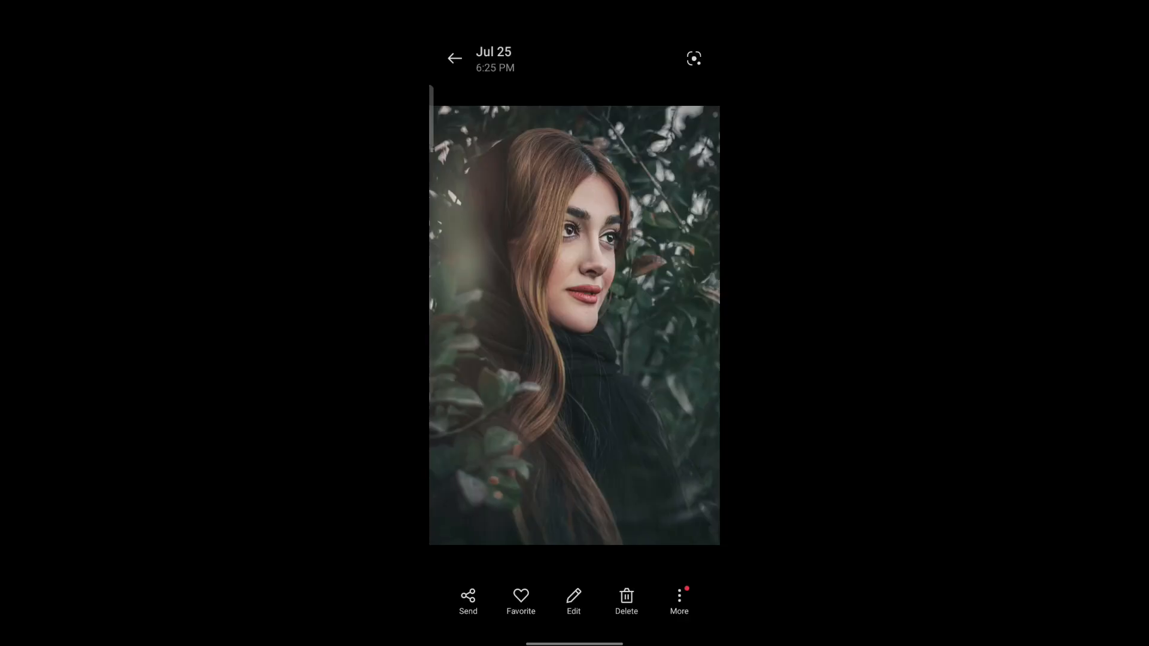
Send the leafy portrait from Gallery into Lightroom's library for editing
{"action": "left_click", "coordinate": [468, 601]}
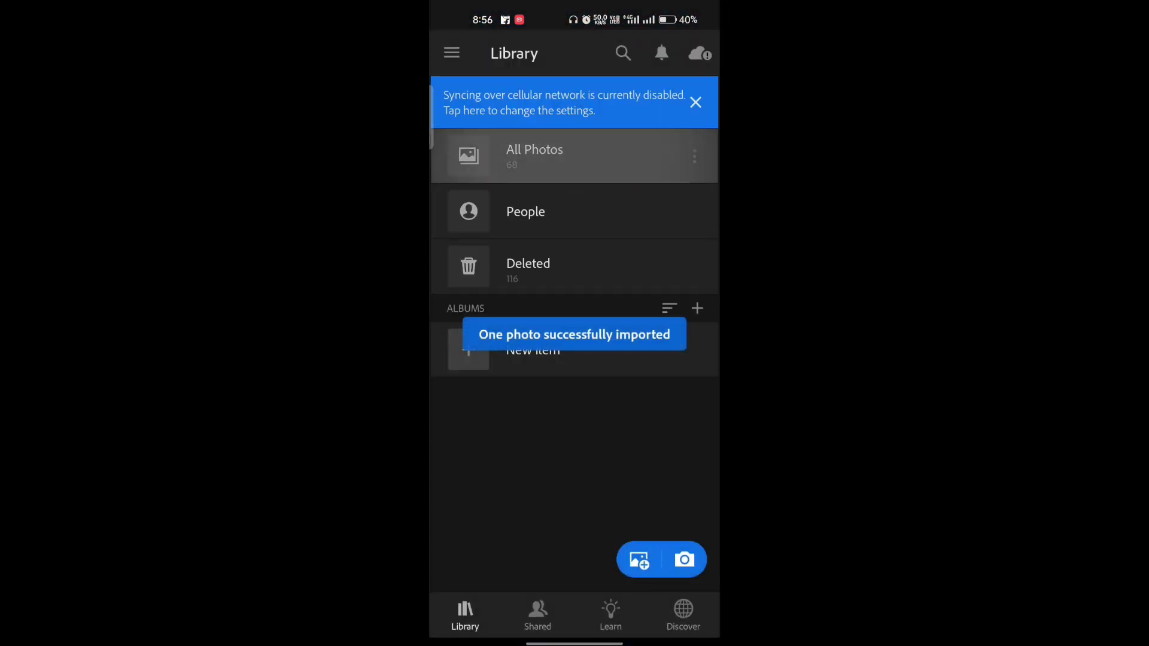
Darken the portrait: lower exposure, contrast 35, shadows 5 and blacks -17
{"action": "left_click", "coordinate": [534, 156]}
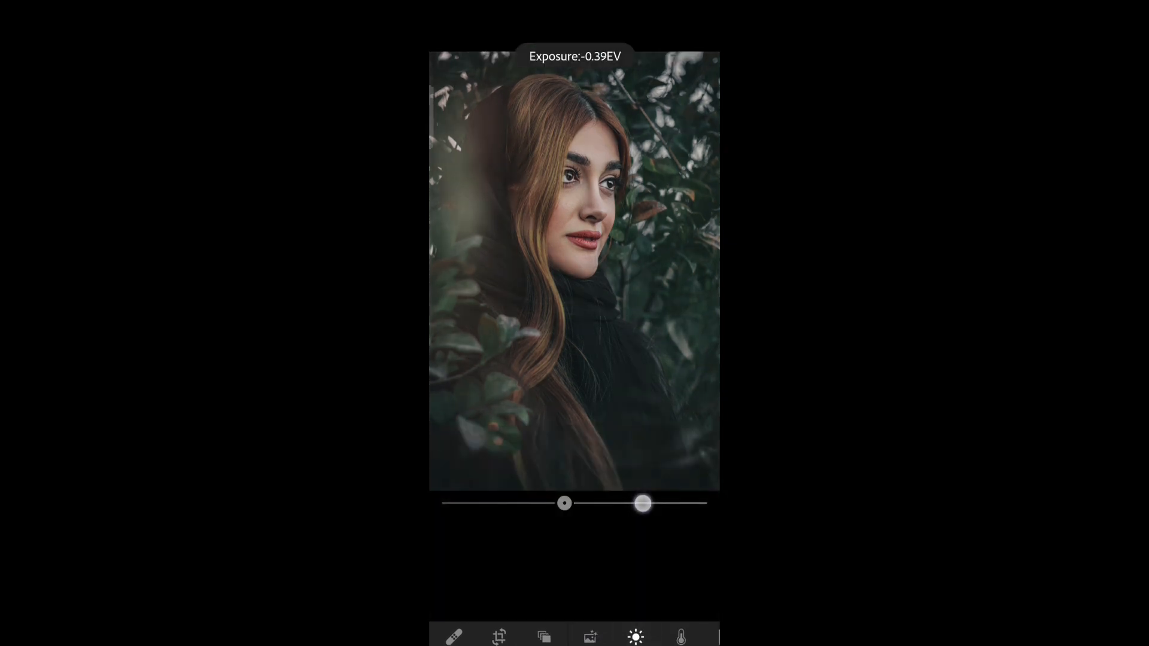
{"action": "left_click_drag", "start_coordinate": [641, 502], "coordinate": [656, 549]}
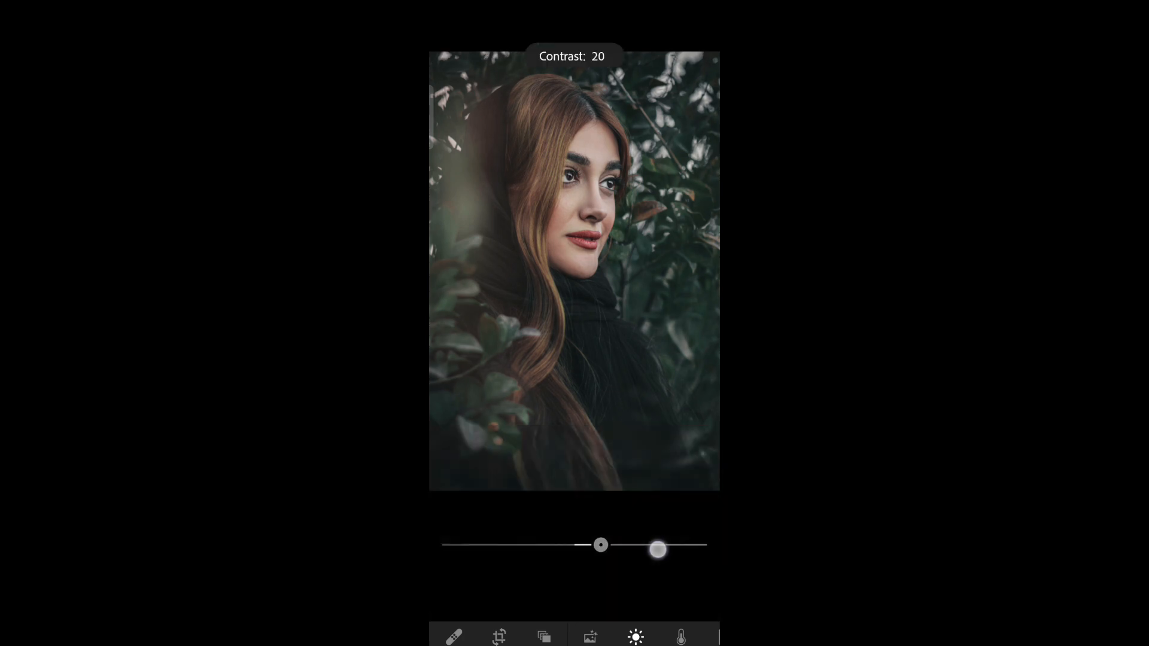
{"action": "left_click_drag", "start_coordinate": [656, 551], "coordinate": [667, 532]}
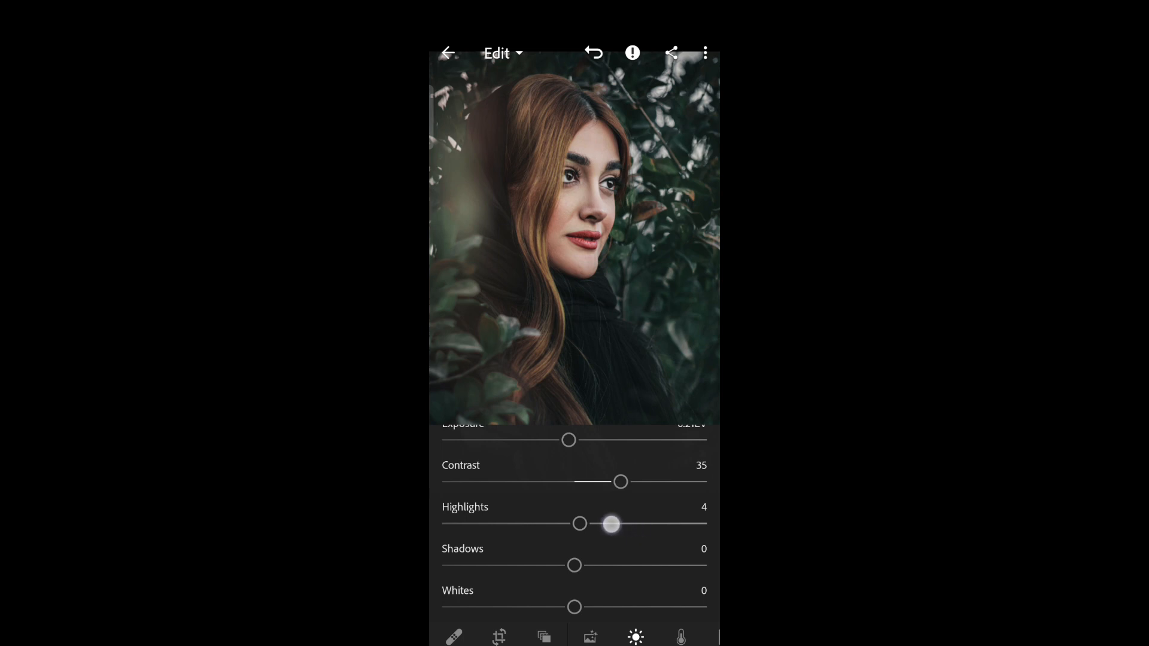
{"action": "left_click_drag", "start_coordinate": [611, 524], "coordinate": [574, 523]}
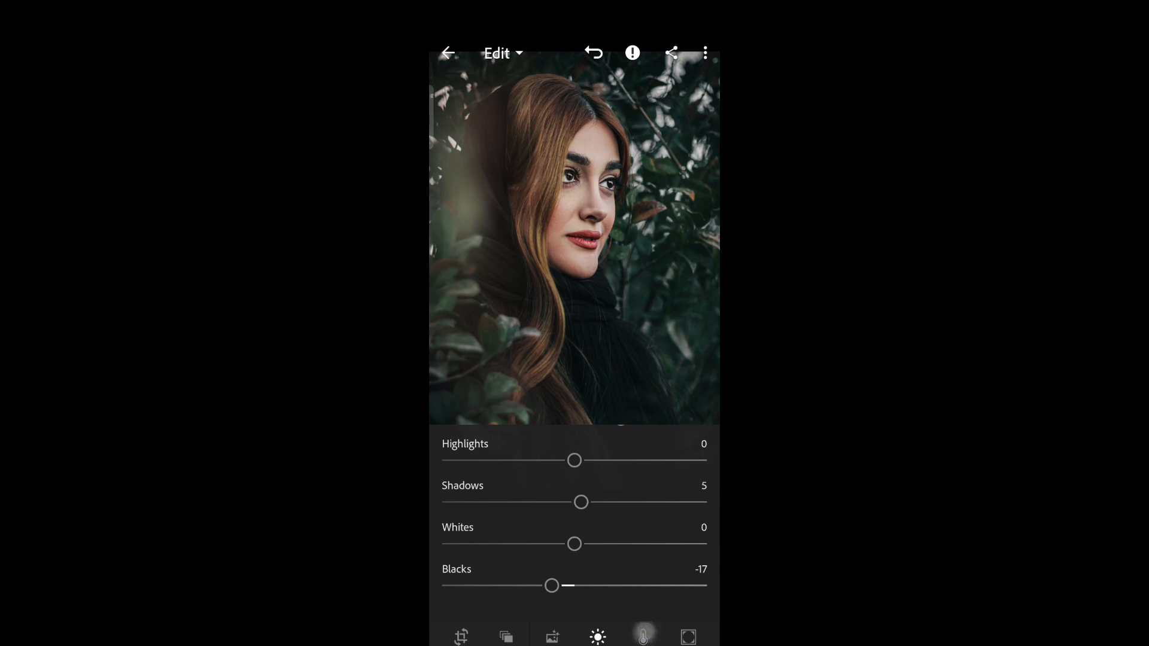
Bring up the Color Mix per-colour hue, saturation and luminance controls
{"action": "left_click", "coordinate": [643, 637]}
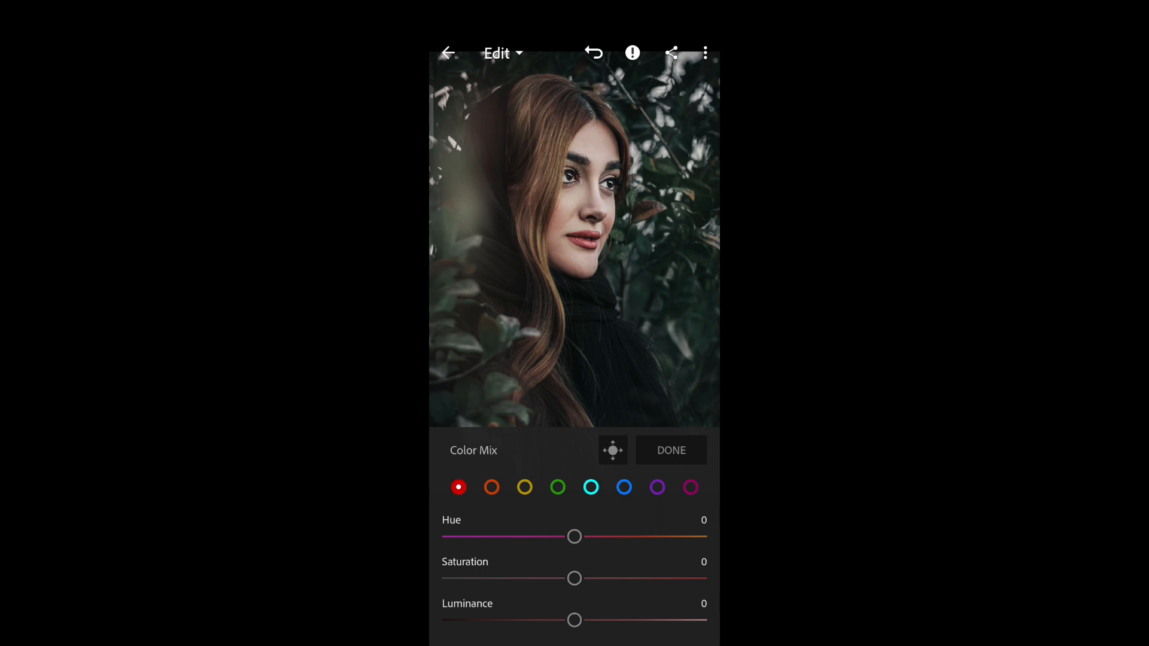
Desaturate the oranges and shift, desaturate and darken the yellows
{"action": "left_click_drag", "start_coordinate": [574, 620], "coordinate": [638, 618]}
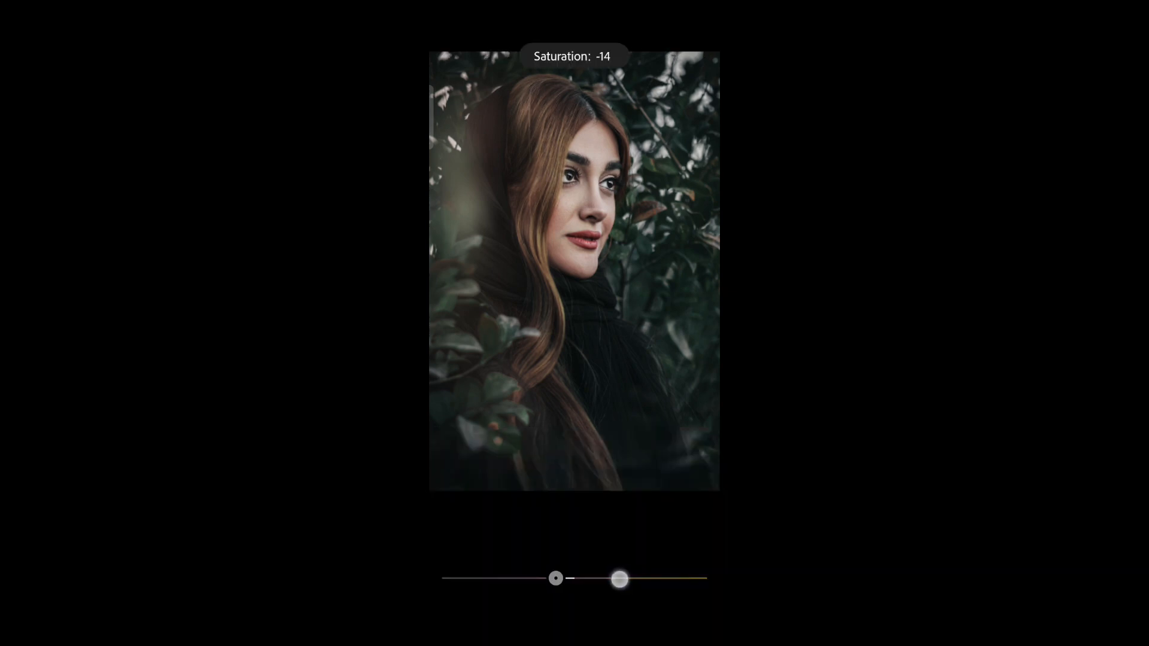
{"action": "left_click_drag", "start_coordinate": [618, 579], "coordinate": [549, 579]}
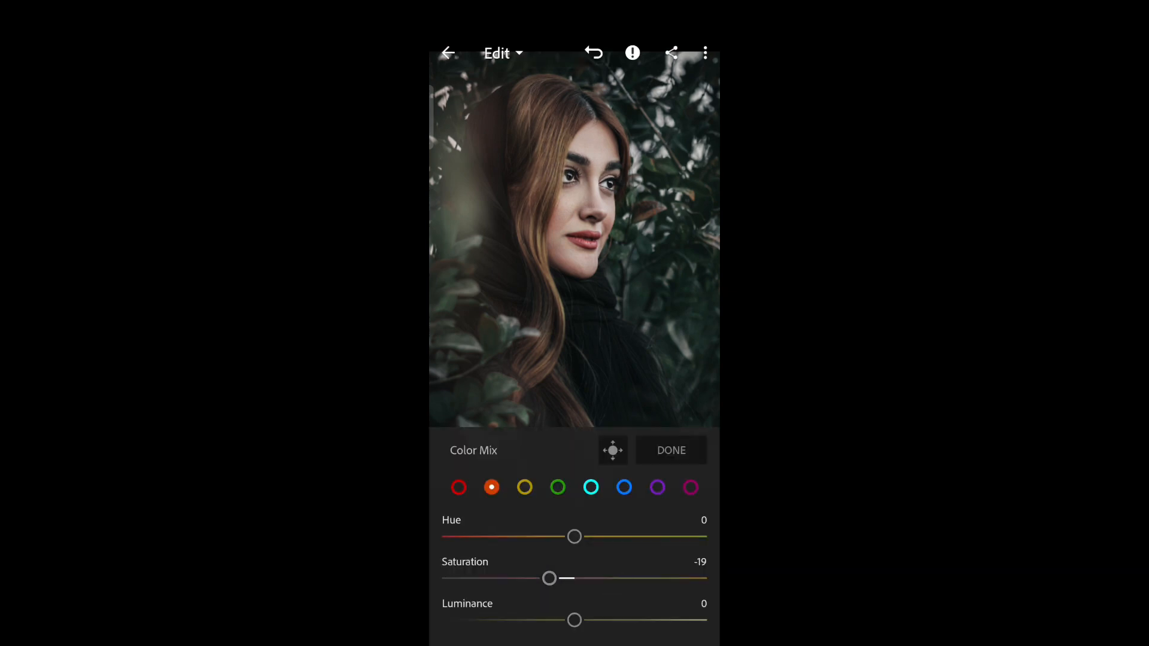
{"action": "left_click_drag", "start_coordinate": [575, 620], "coordinate": [657, 617]}
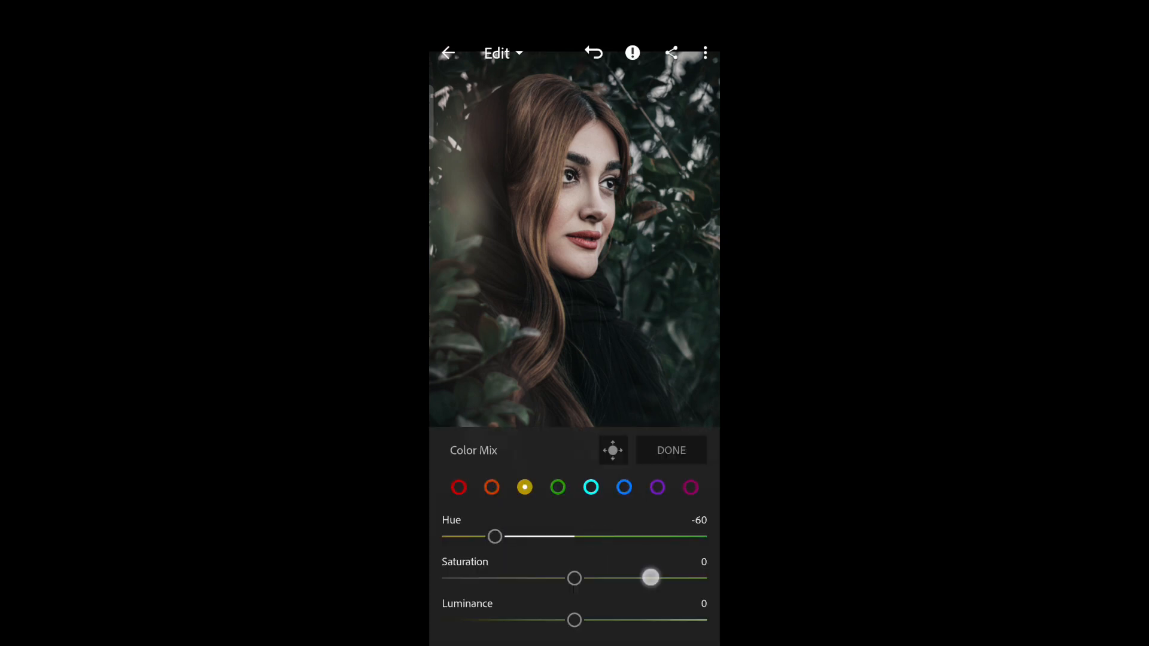
{"action": "left_click_drag", "start_coordinate": [649, 578], "coordinate": [532, 578]}
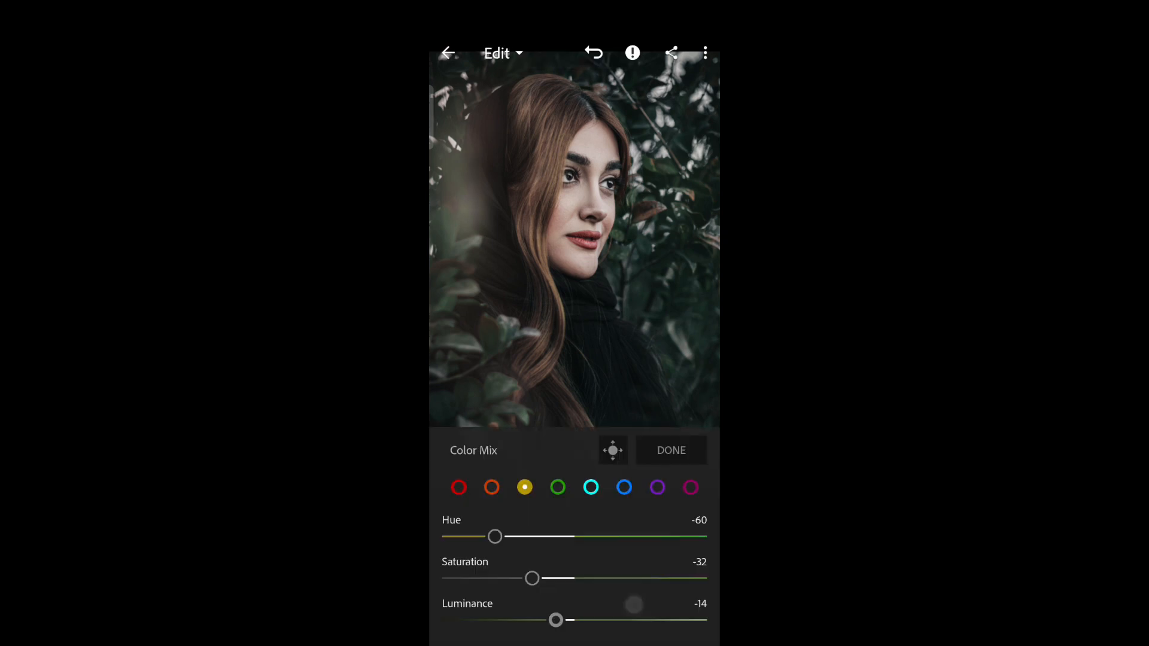
{"action": "left_click_drag", "start_coordinate": [495, 536], "coordinate": [670, 544]}
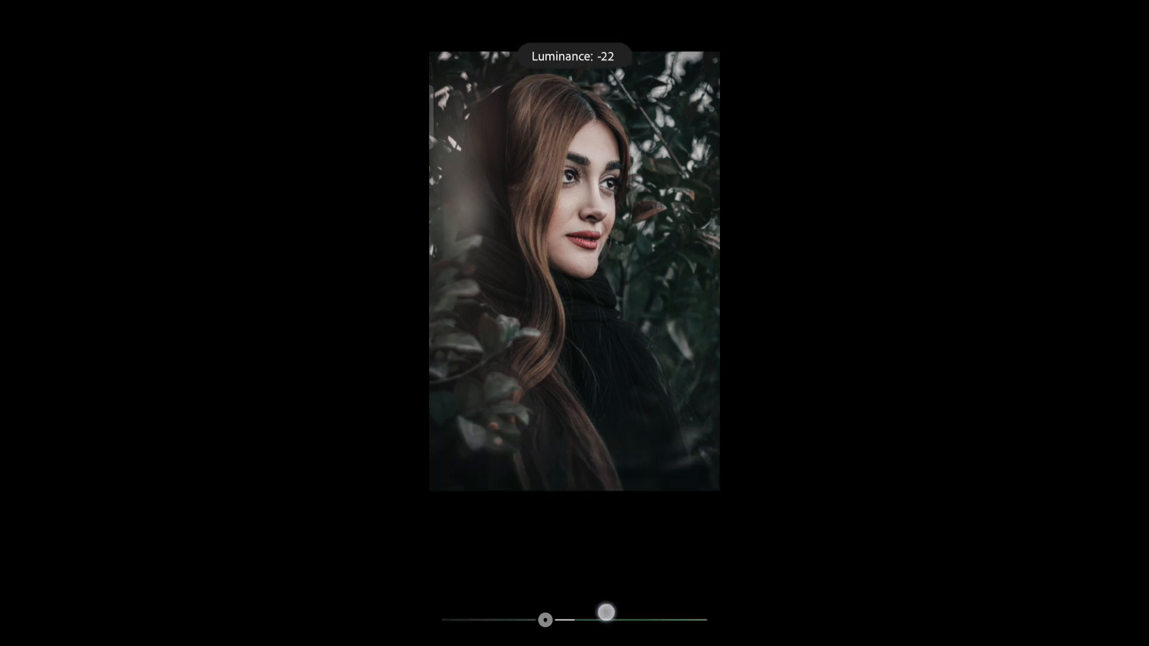
Hue-shift and darken the greens, push yellows further, and move on to the aqua tones
{"action": "left_click_drag", "start_coordinate": [607, 611], "coordinate": [527, 621]}
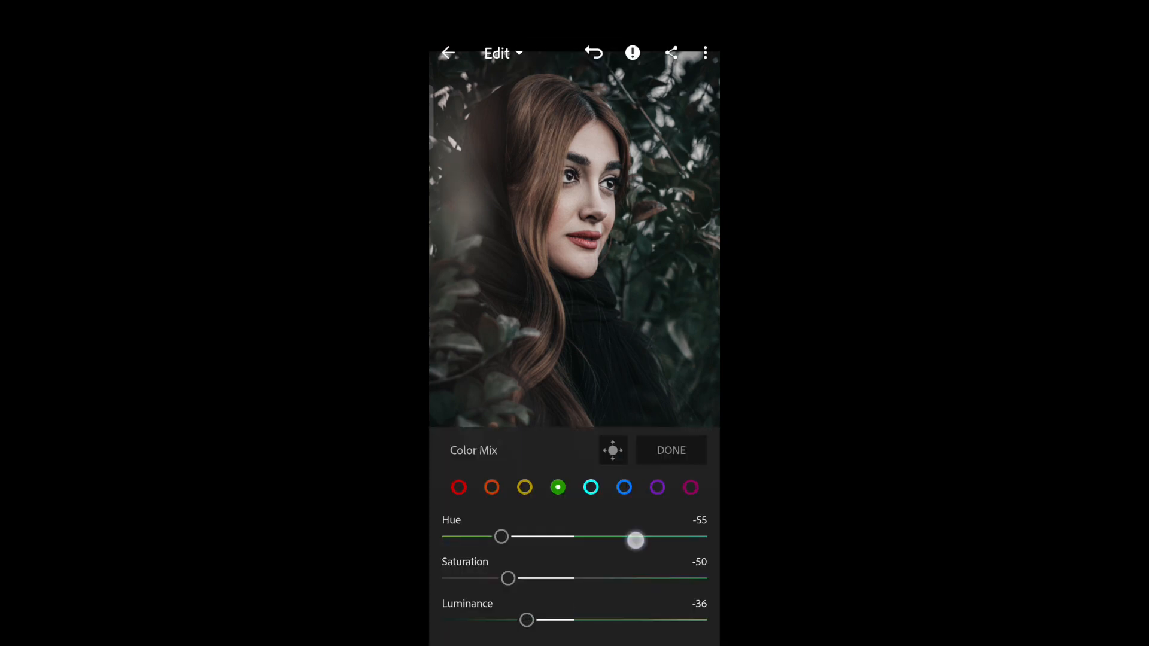
{"action": "left_click_drag", "start_coordinate": [635, 536], "coordinate": [442, 535]}
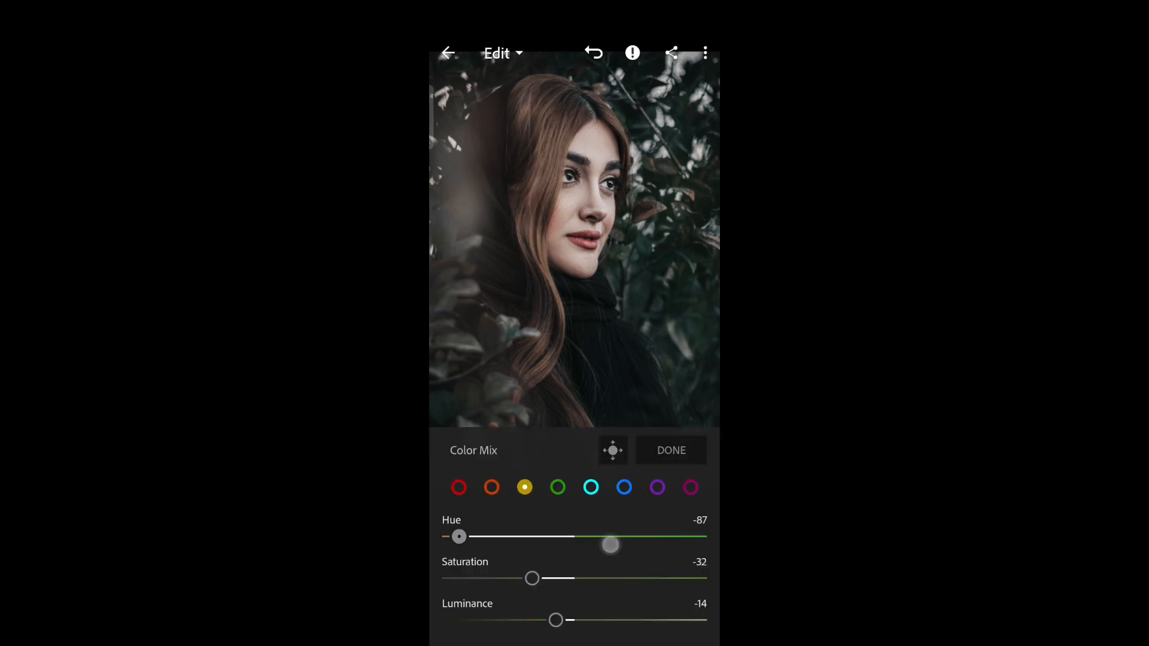
{"action": "left_click_drag", "start_coordinate": [532, 579], "coordinate": [483, 579]}
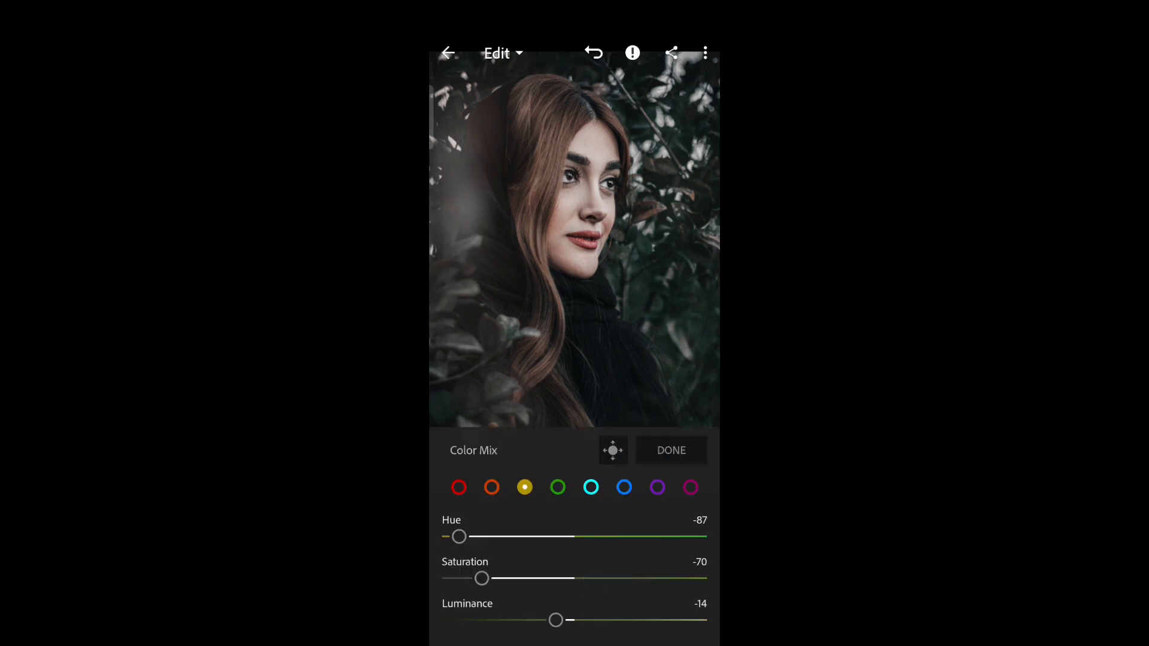
{"action": "left_click", "coordinate": [591, 487]}
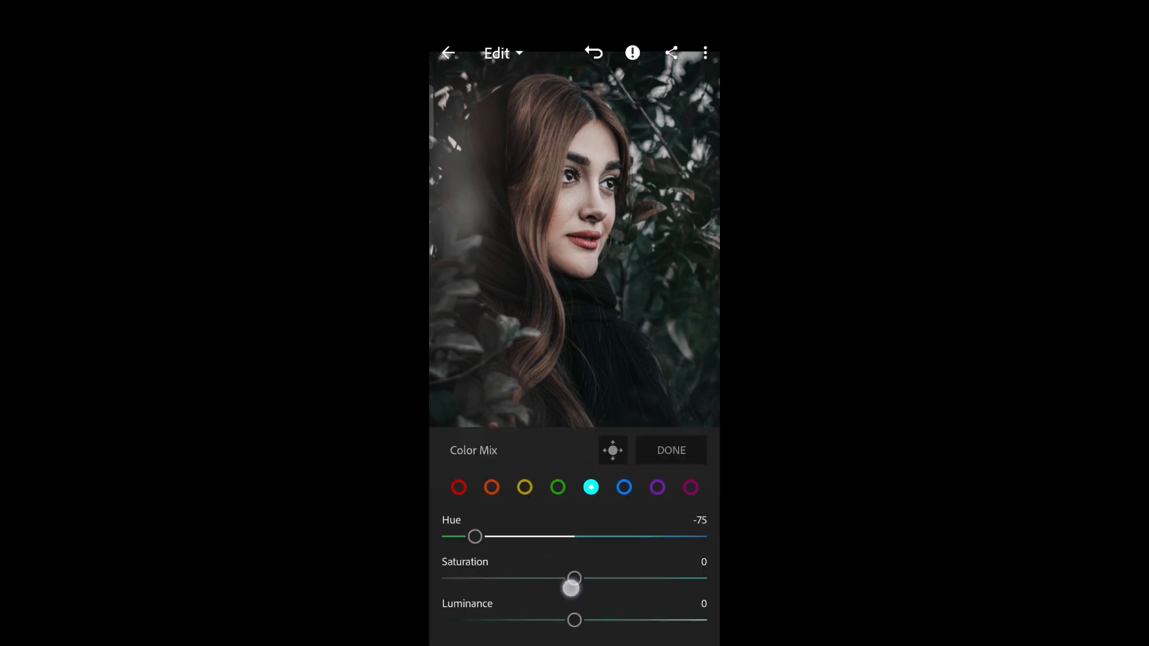
Set aqua Saturation -51, Luminance -30 and blue Hue 5, Saturation 8, Luminance -37
{"action": "left_click_drag", "start_coordinate": [573, 578], "coordinate": [508, 578]}
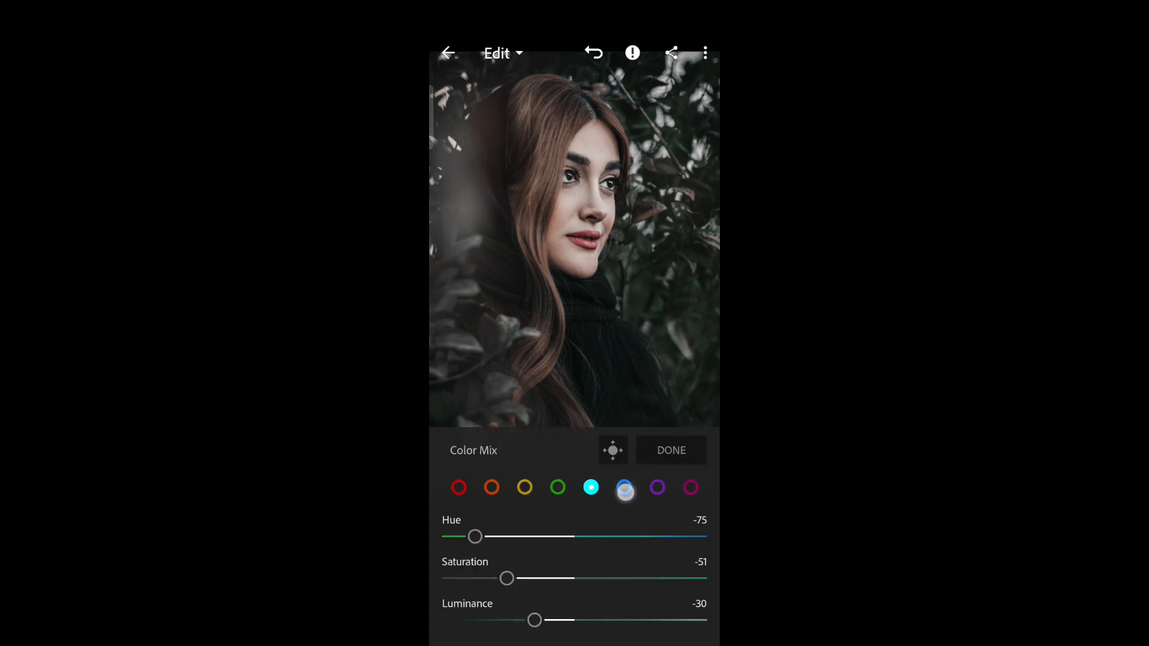
{"action": "left_click_drag", "start_coordinate": [475, 536], "coordinate": [636, 536]}
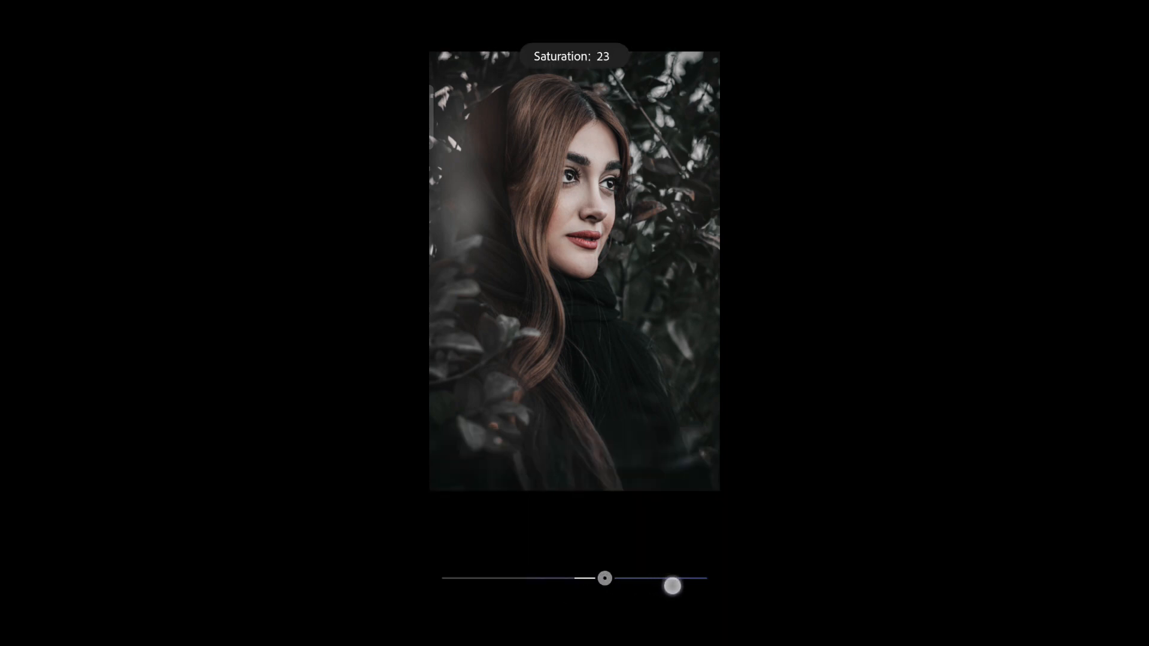
{"action": "left_click_drag", "start_coordinate": [673, 585], "coordinate": [595, 622]}
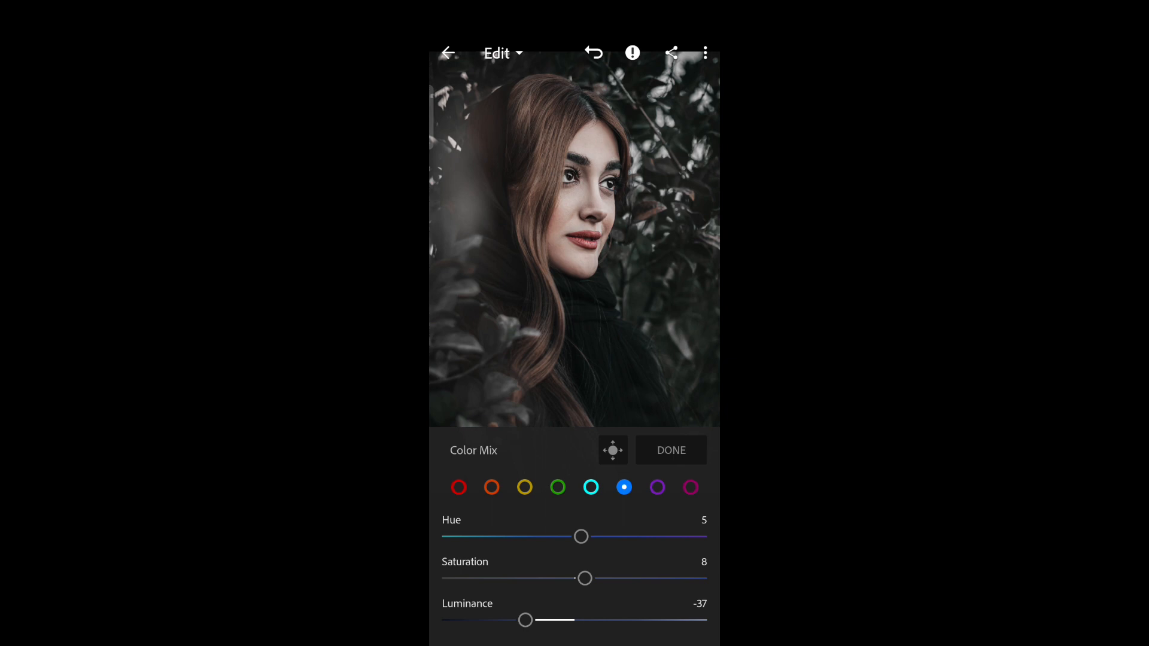
{"action": "left_click", "coordinate": [687, 636]}
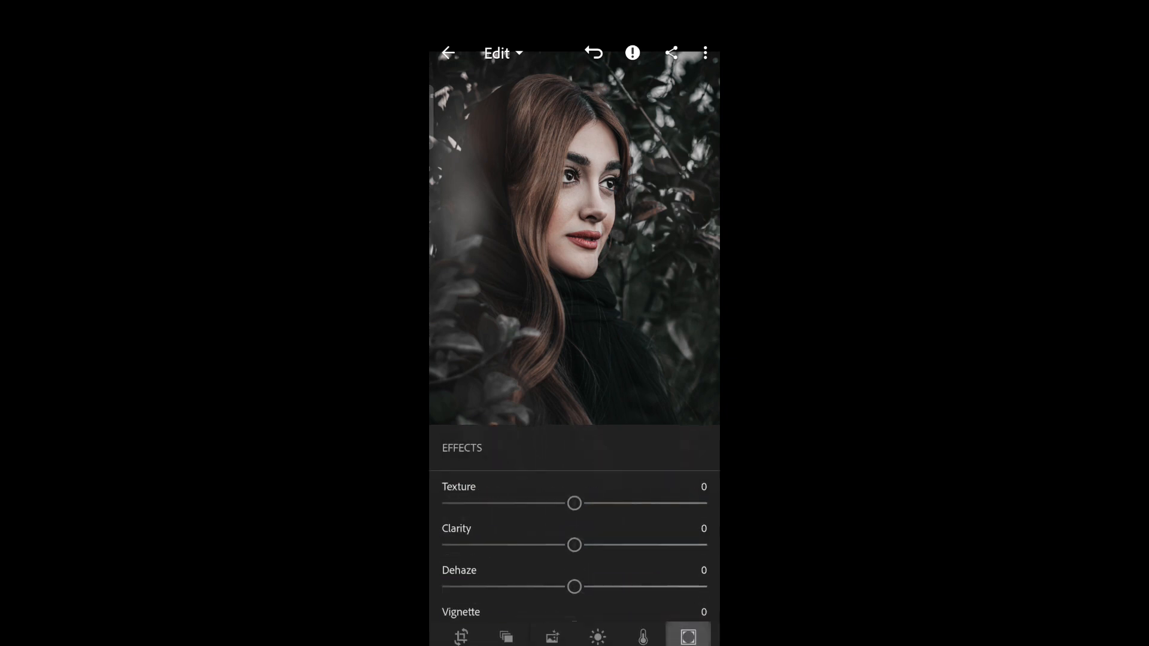
Raise Texture to 9 in Effects and move to the Detail adjustments
{"action": "left_click_drag", "start_coordinate": [574, 502], "coordinate": [586, 475]}
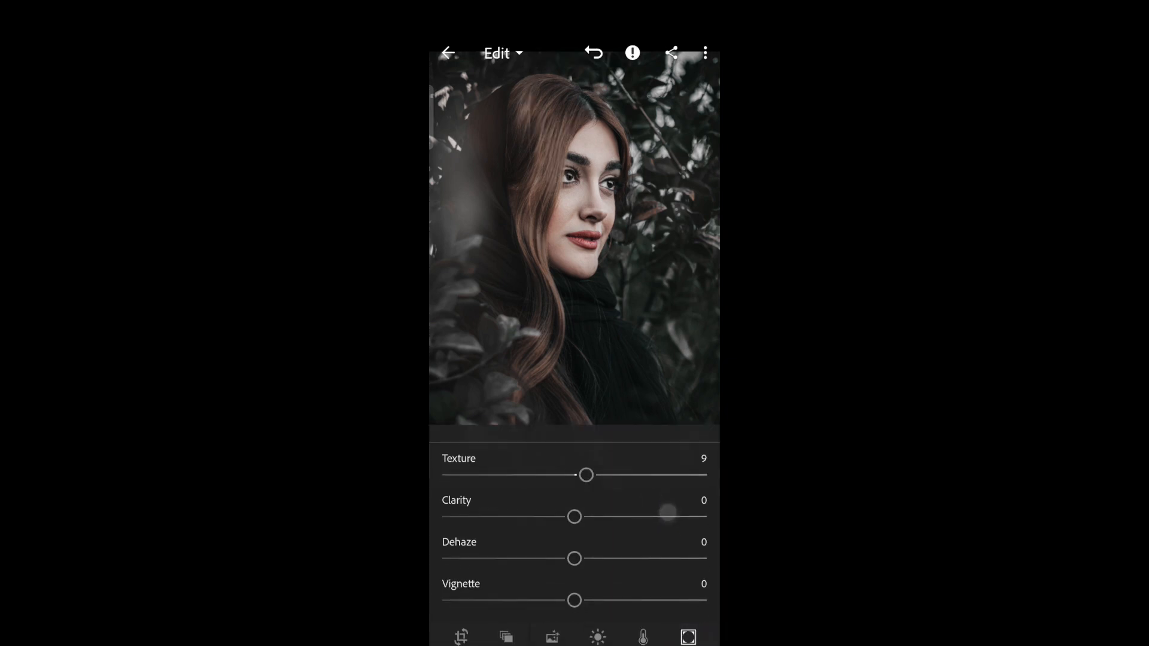
{"action": "left_click_drag", "start_coordinate": [586, 475], "coordinate": [659, 473]}
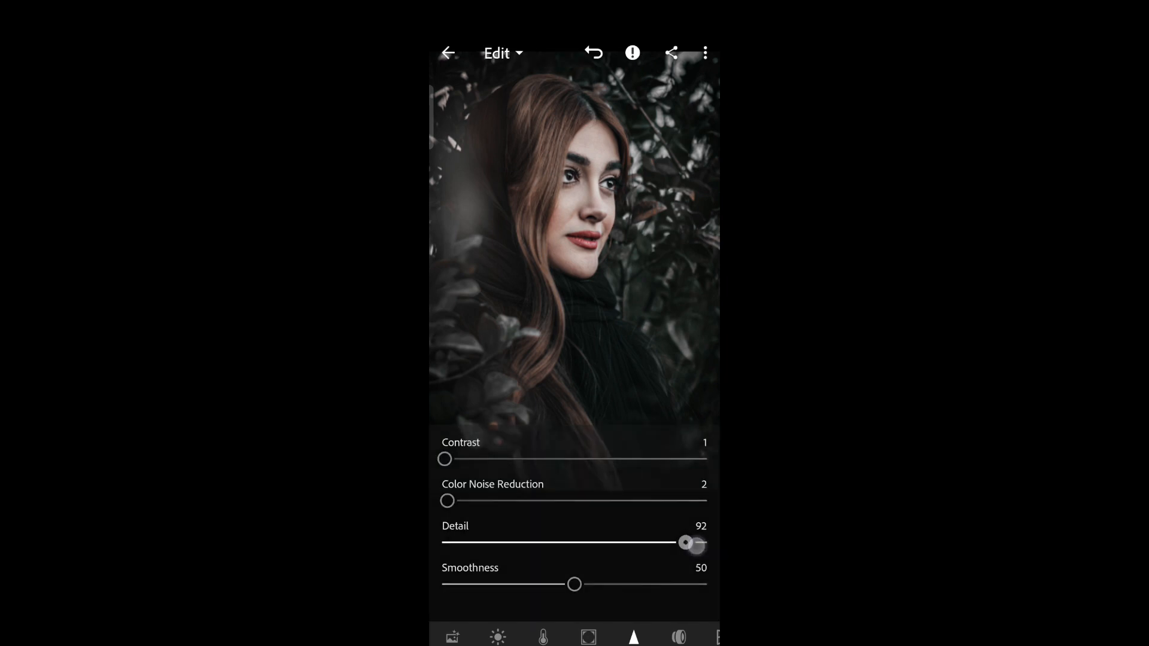
Set noise reduction Detail to 92 and bring up the share and export options
{"action": "left_click_drag", "start_coordinate": [574, 585], "coordinate": [701, 584]}
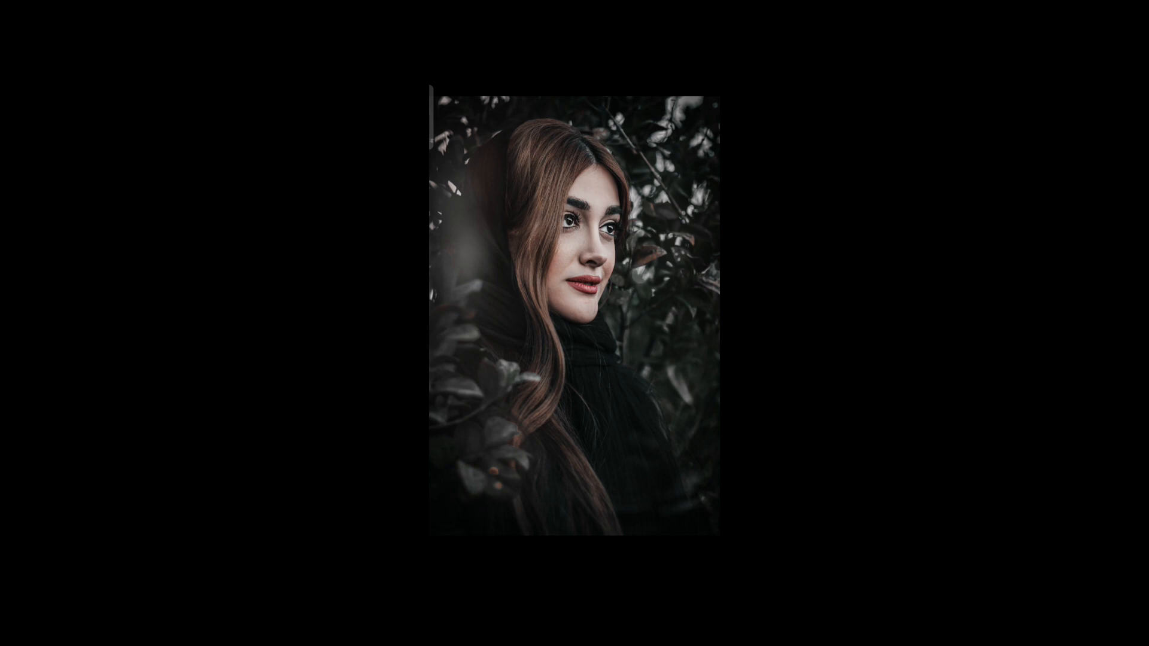
{"action": "left_click", "coordinate": [670, 53]}
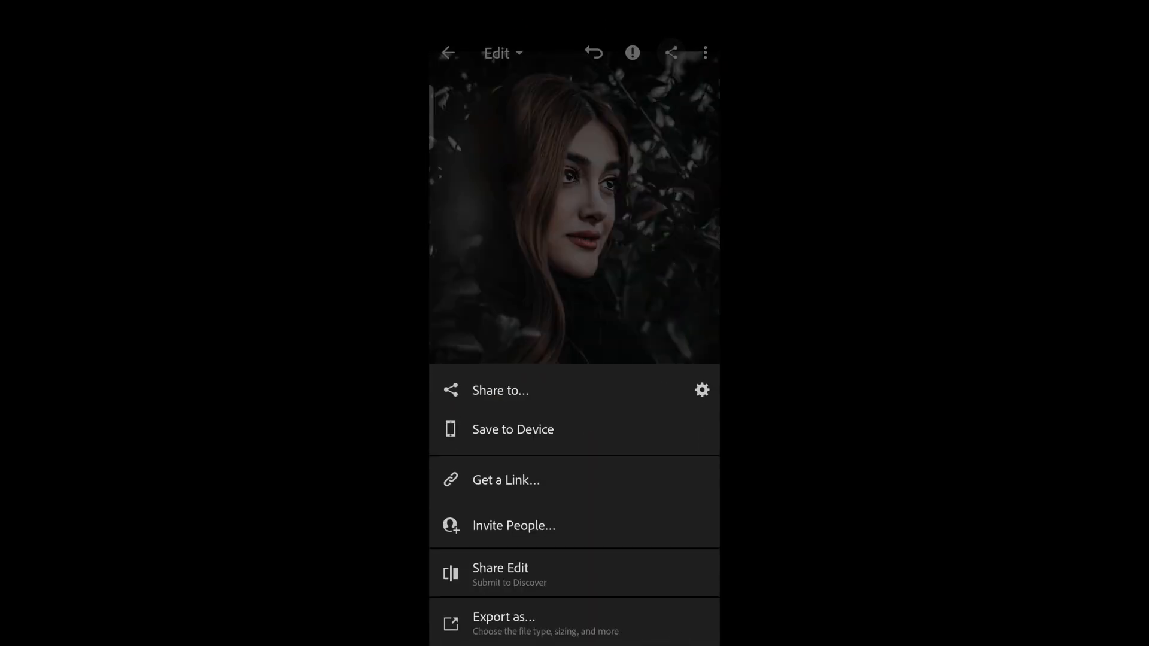